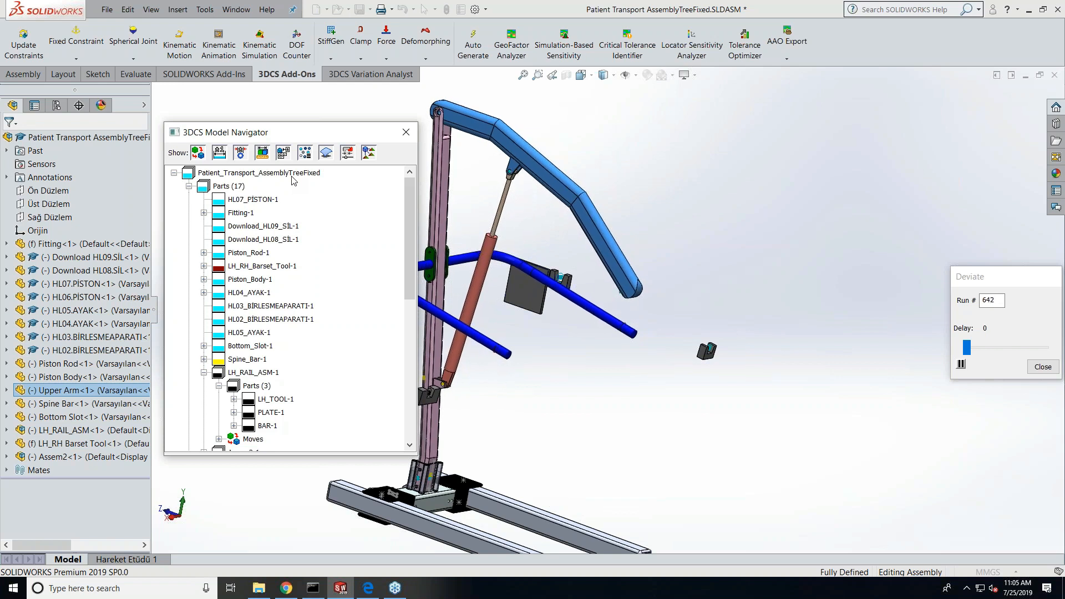
# Close the Deviate dialog to stop the deviation run.
pyautogui.click(371, 74)
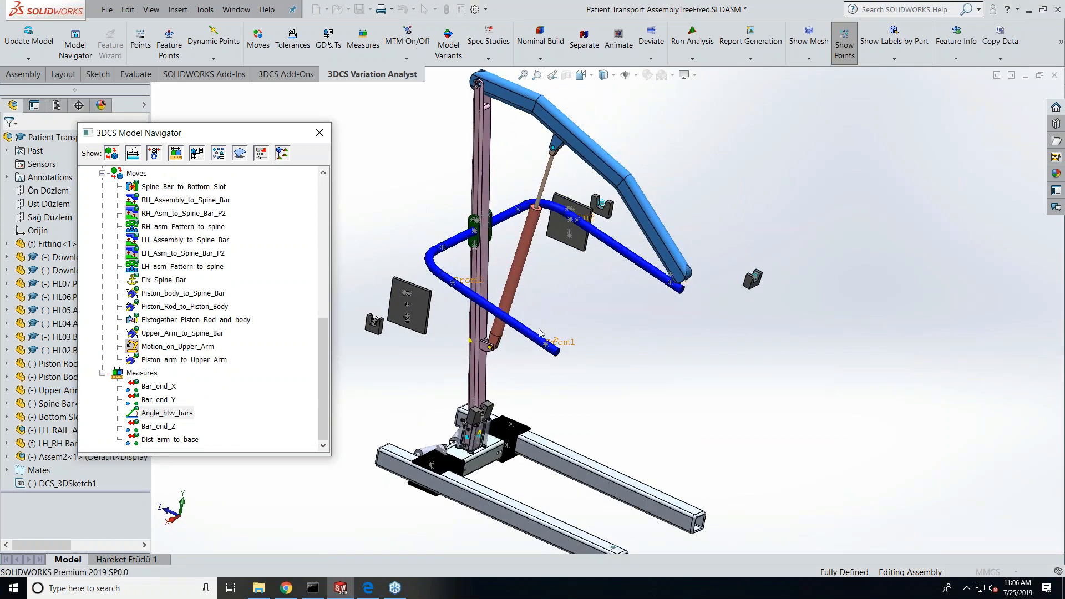
pyautogui.moveTo(567, 356)
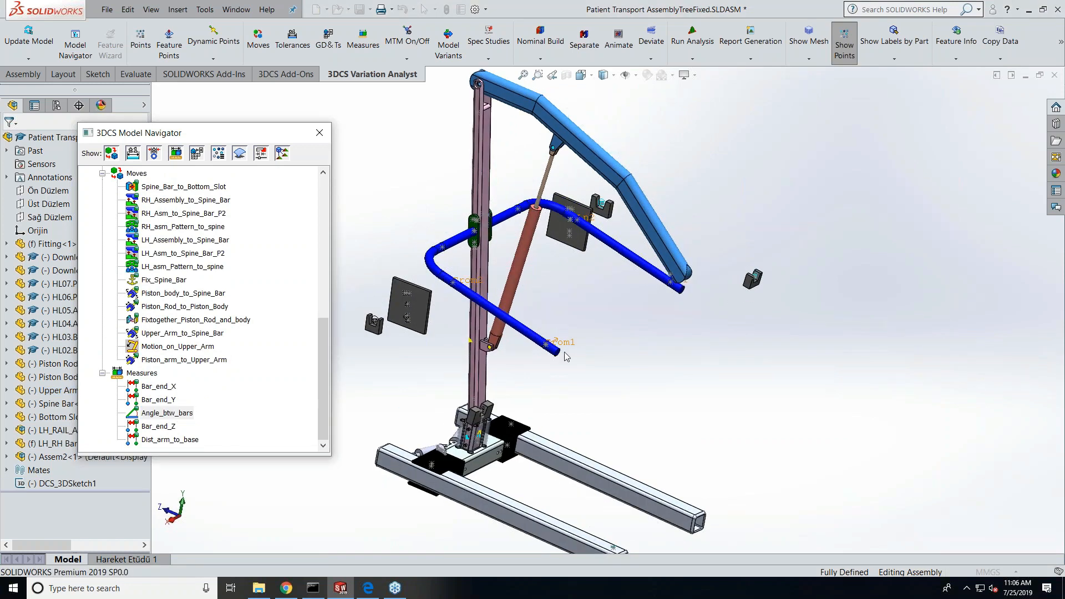
pyautogui.moveTo(728, 131)
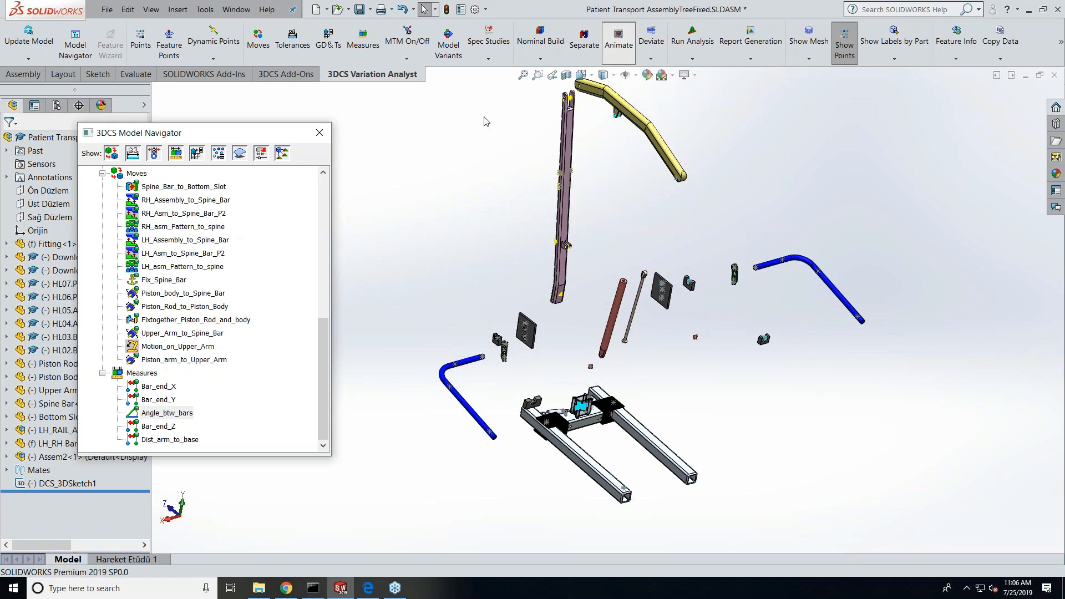
# Bring up the Animate dialog for the 15-step assembly animation.
pyautogui.click(618, 40)
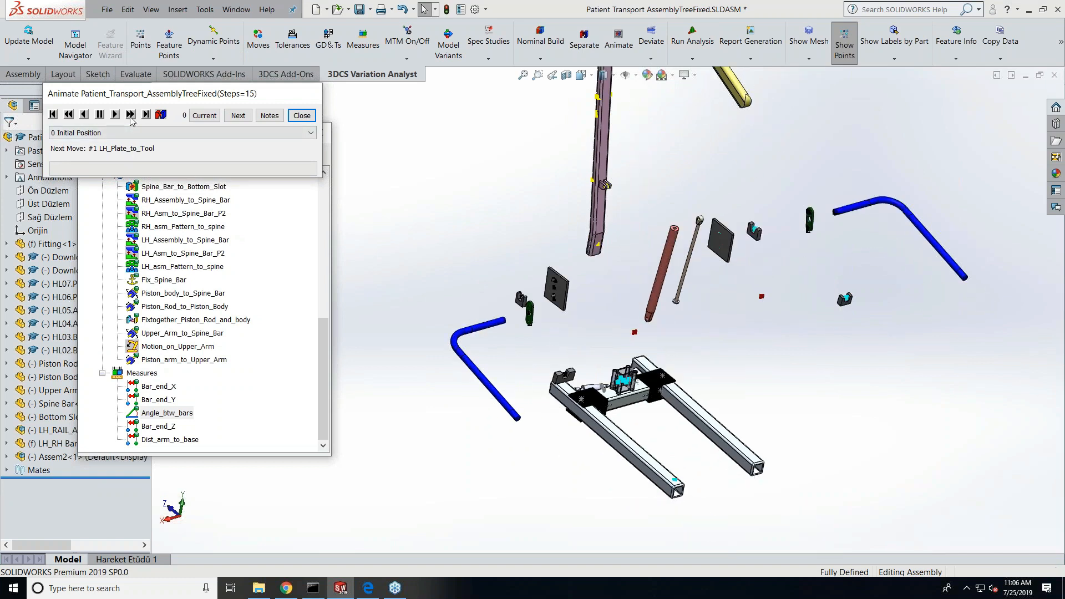
# Play and step the animation forward to move 8, LH_Assembly_to_Spine_Bar.
pyautogui.click(115, 115)
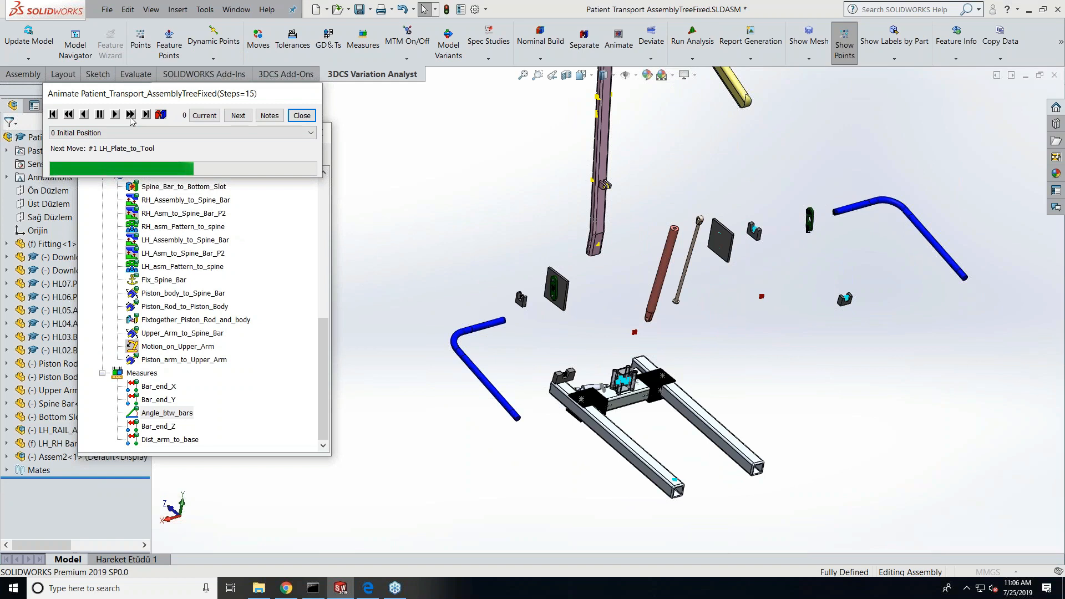
pyautogui.click(130, 114)
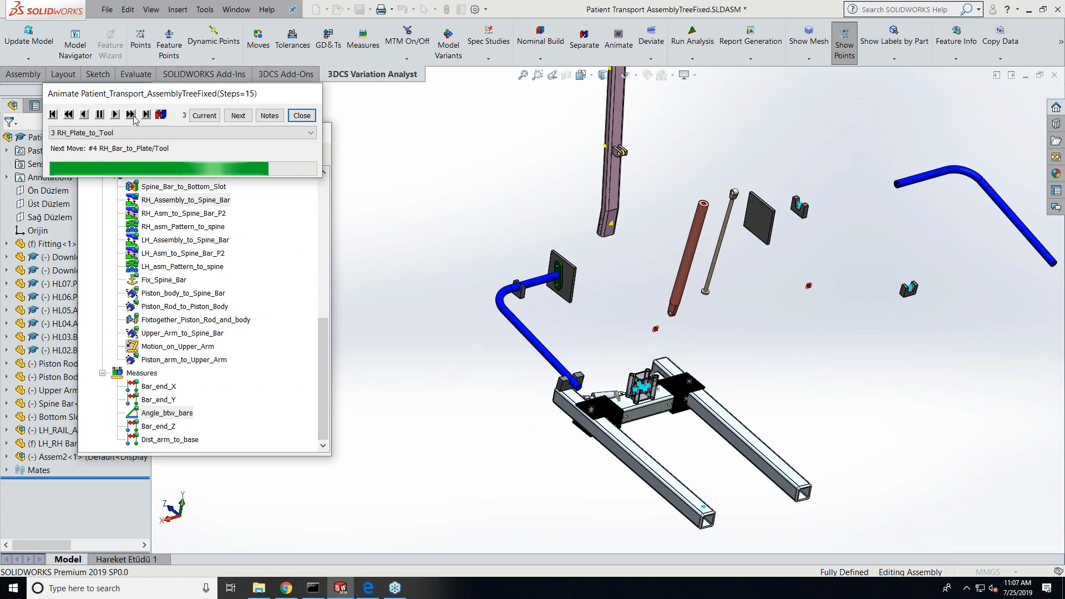
pyautogui.click(238, 115)
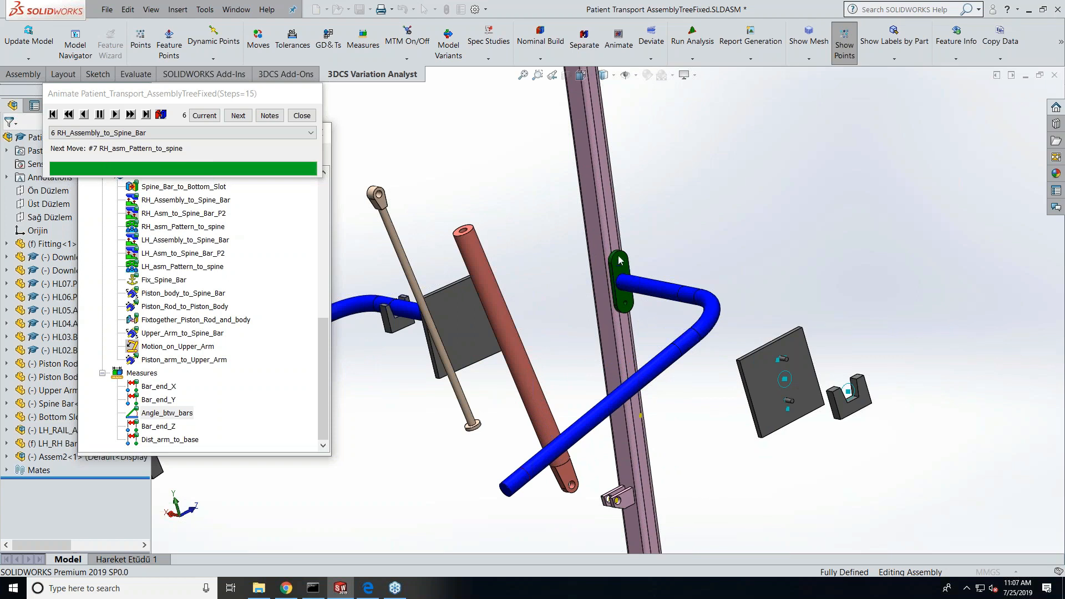
pyautogui.moveTo(607, 248)
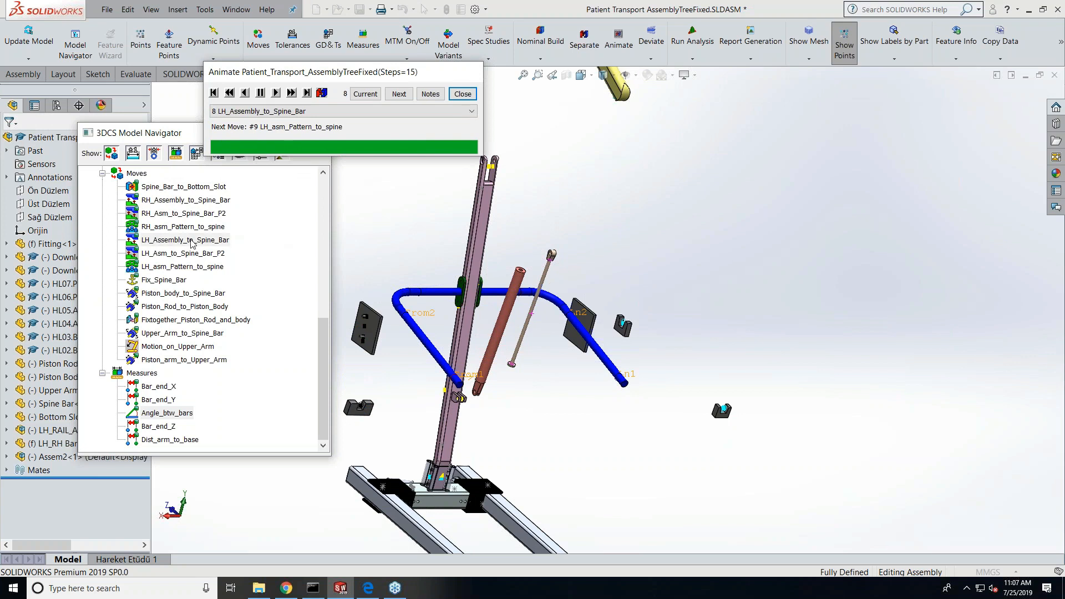
pyautogui.moveTo(205, 232)
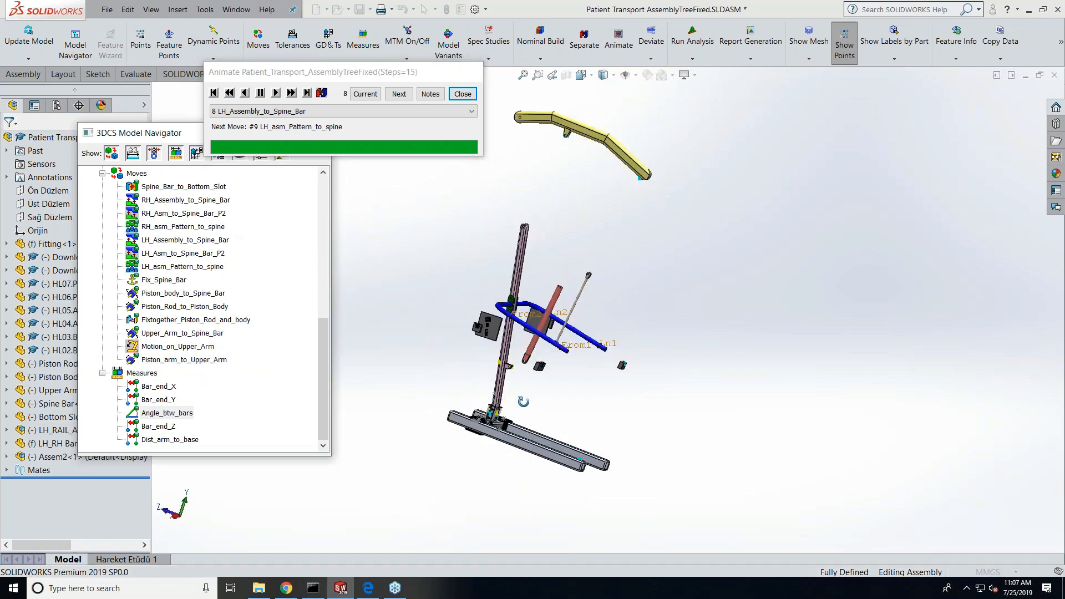
# Step forward to move 15 of 15, Piston_arm_to_Upper_Arm.
pyautogui.click(291, 93)
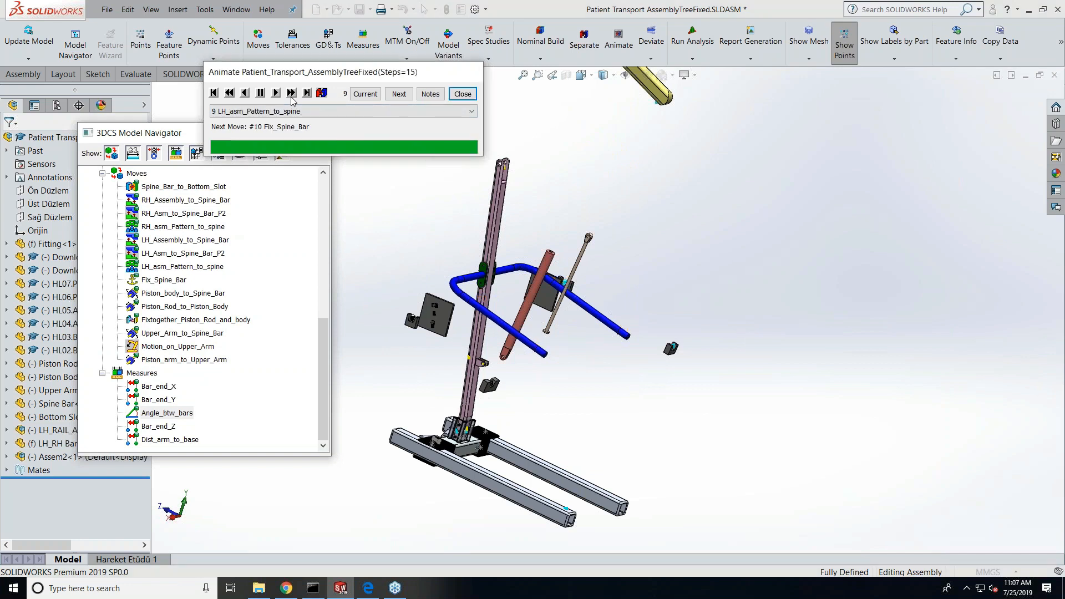
pyautogui.click(291, 94)
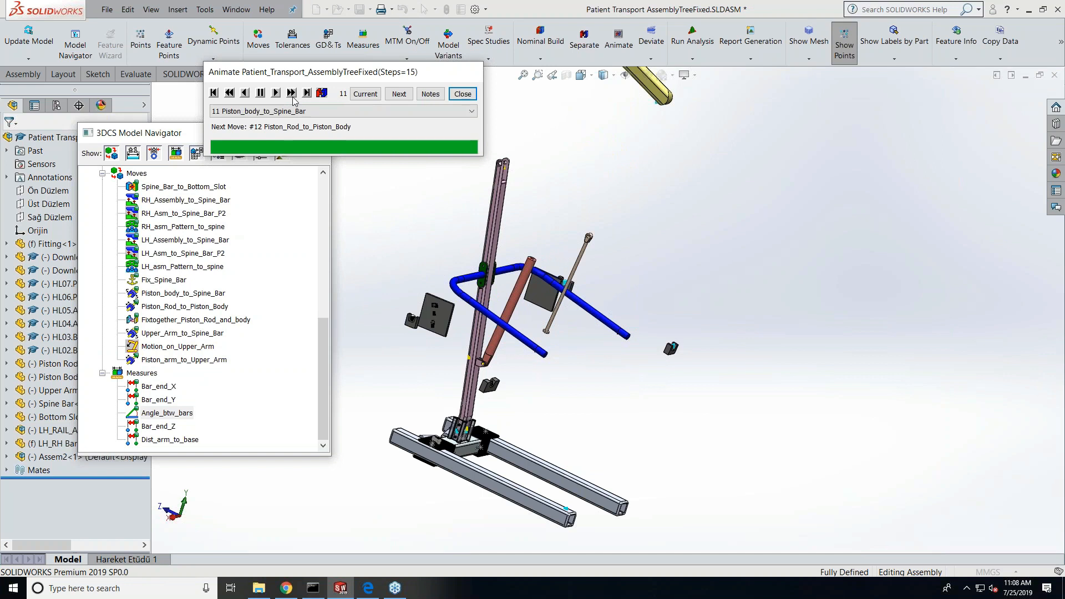
pyautogui.click(290, 93)
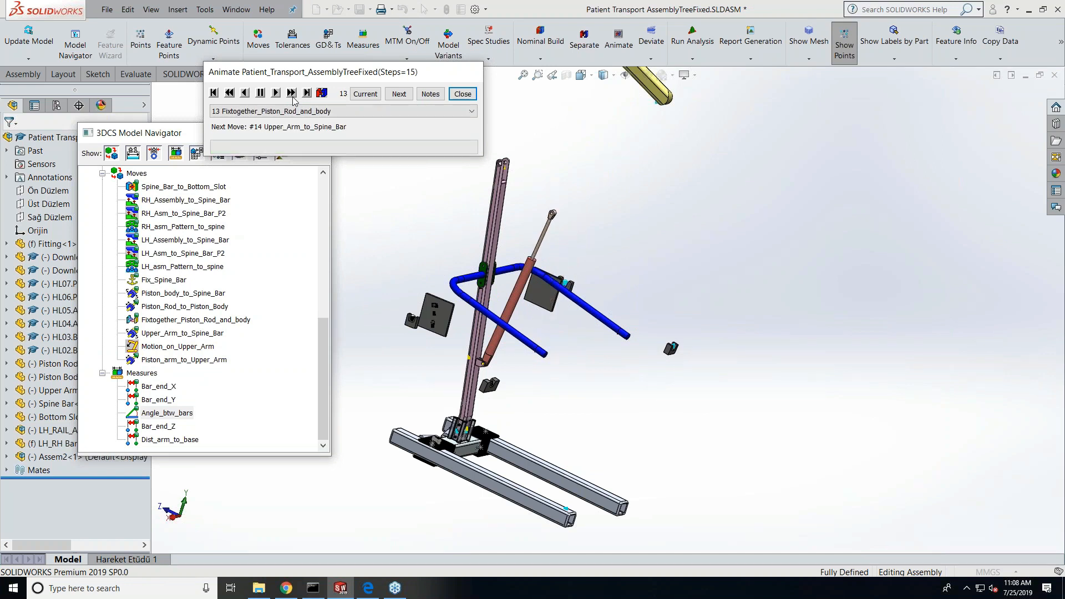
pyautogui.click(291, 93)
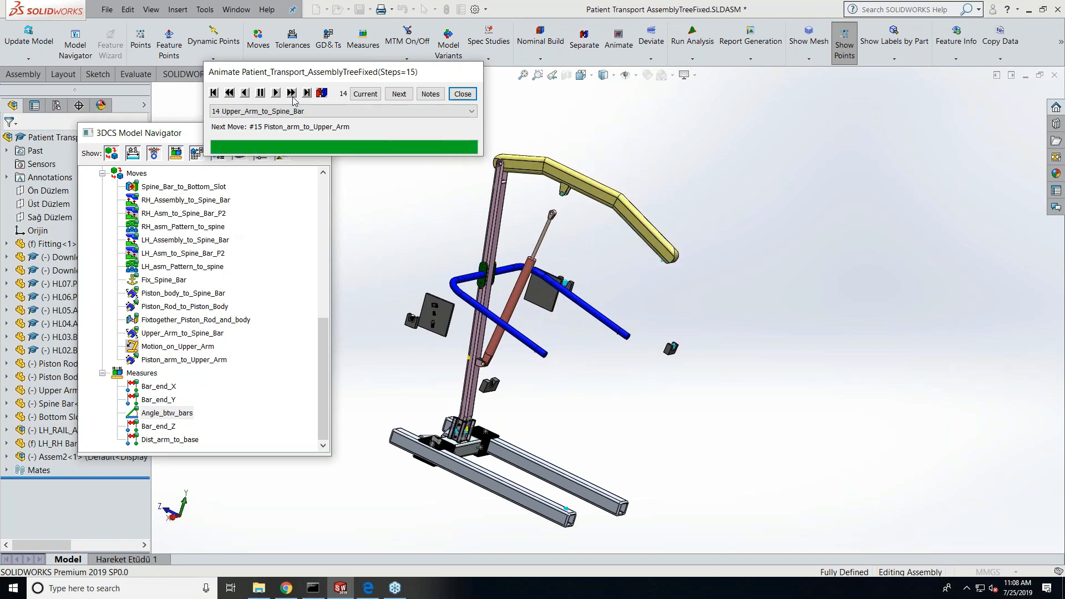
pyautogui.click(290, 93)
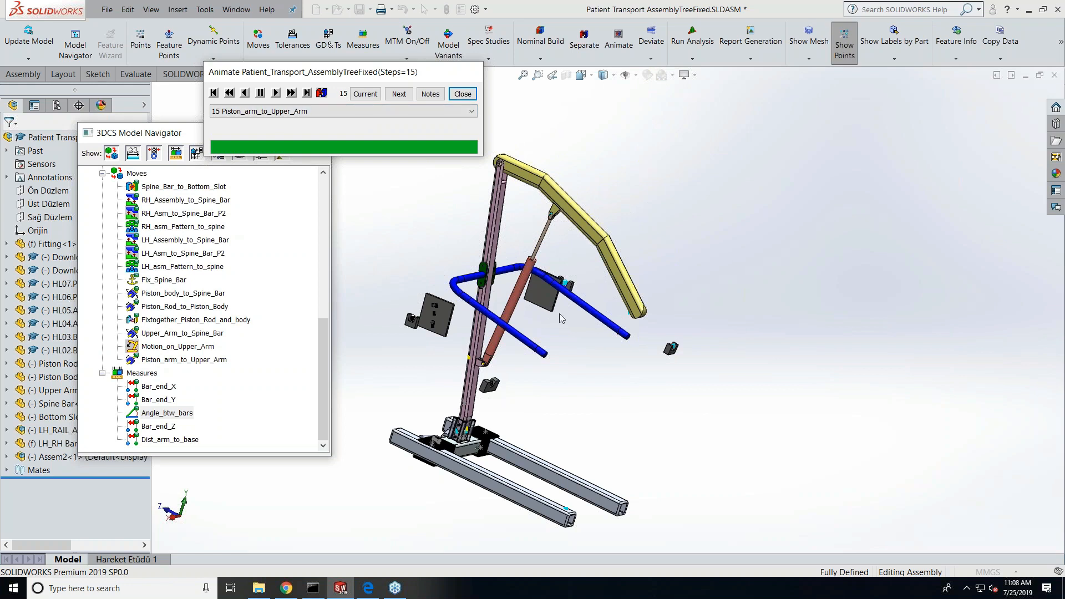
pyautogui.moveTo(391, 223)
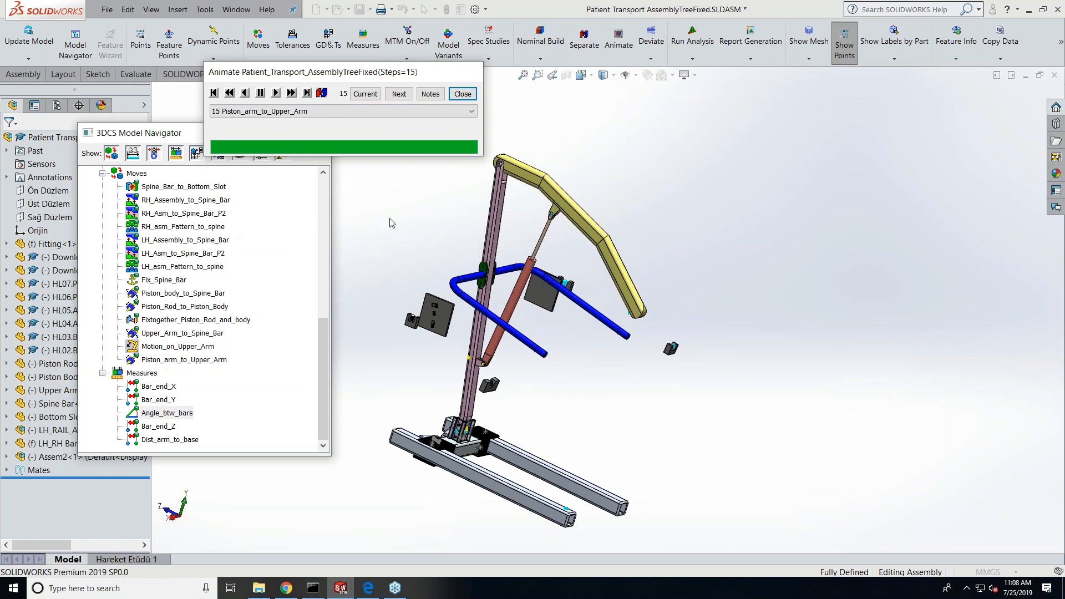
pyautogui.moveTo(443, 243)
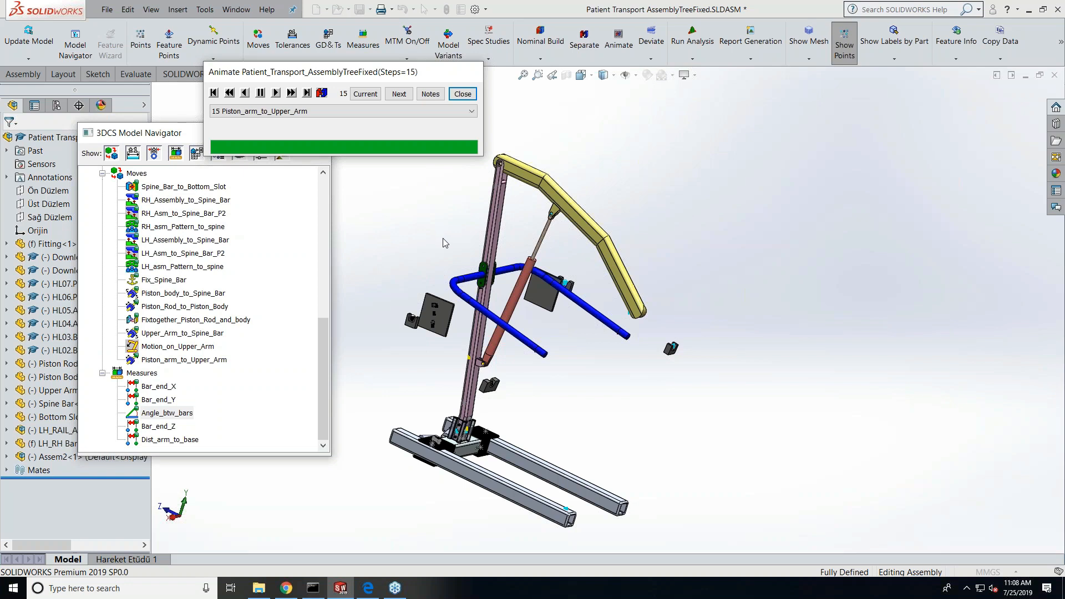
pyautogui.moveTo(478, 108)
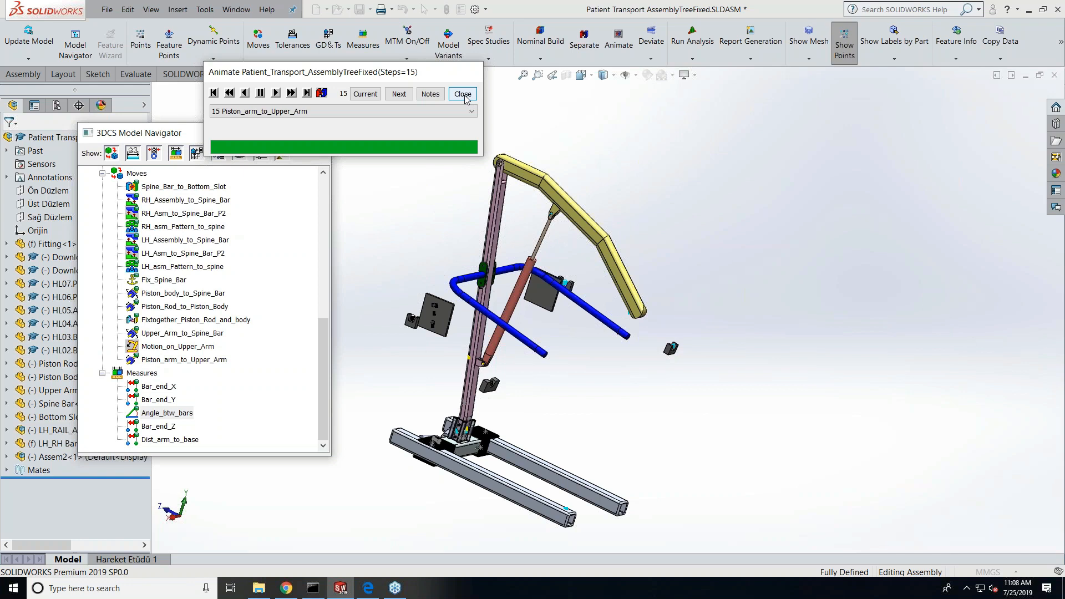
# Close the Animate dialog with the lift fully assembled.
pyautogui.click(462, 94)
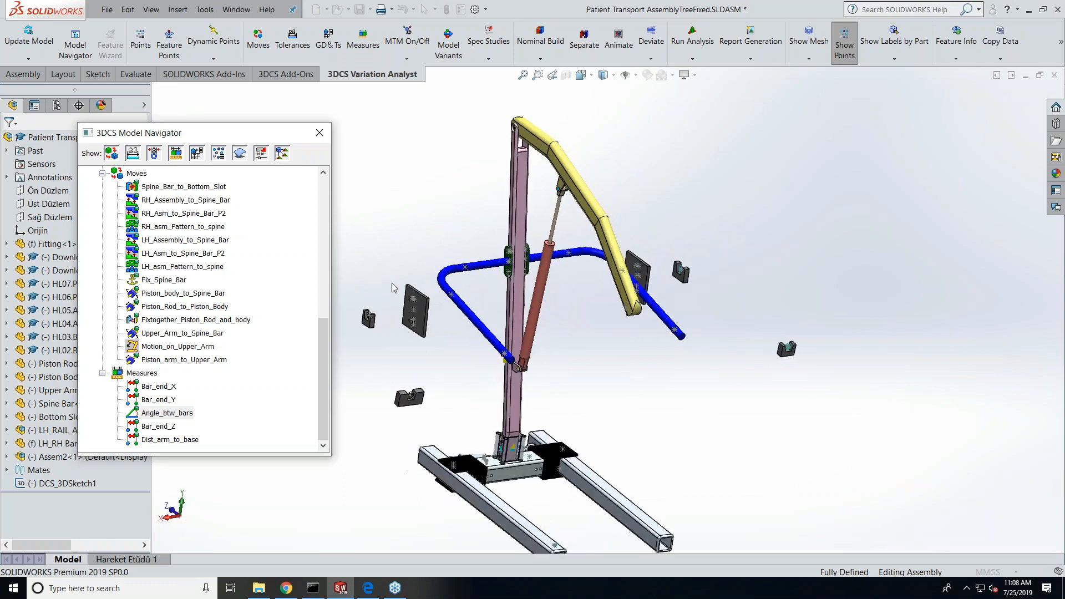
pyautogui.moveTo(469, 325)
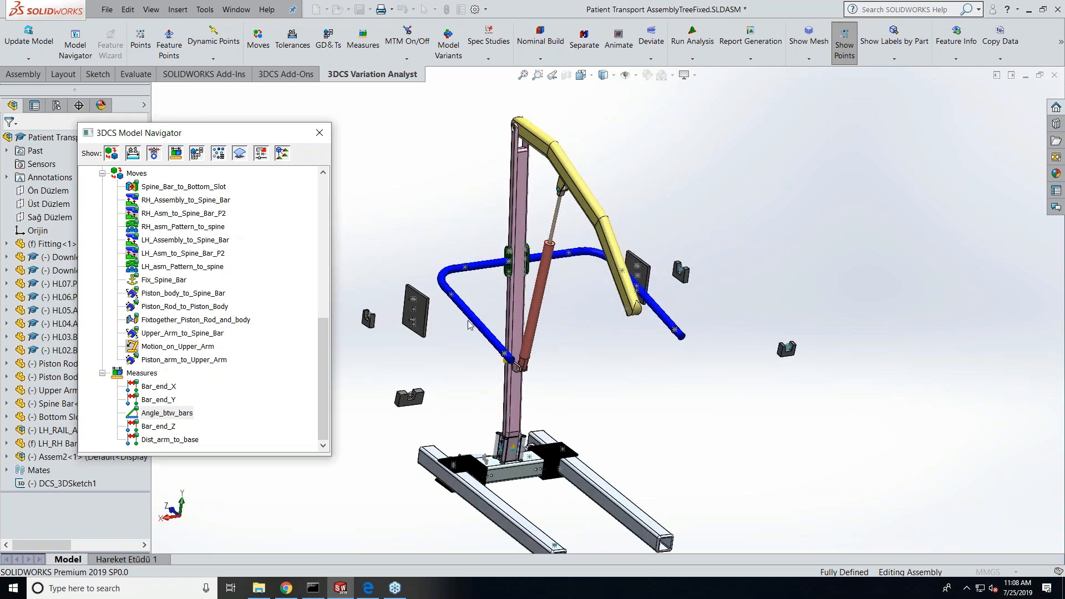
pyautogui.moveTo(369, 401)
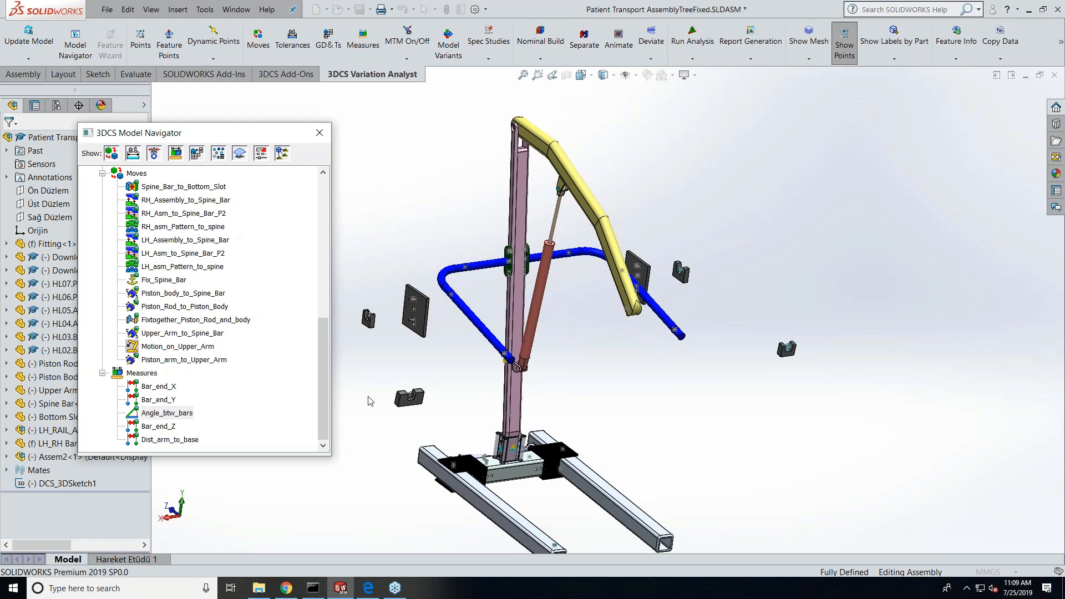
# Scroll the Model Navigator down to PLATE-1's GD&T entries.
pyautogui.scroll(-3)
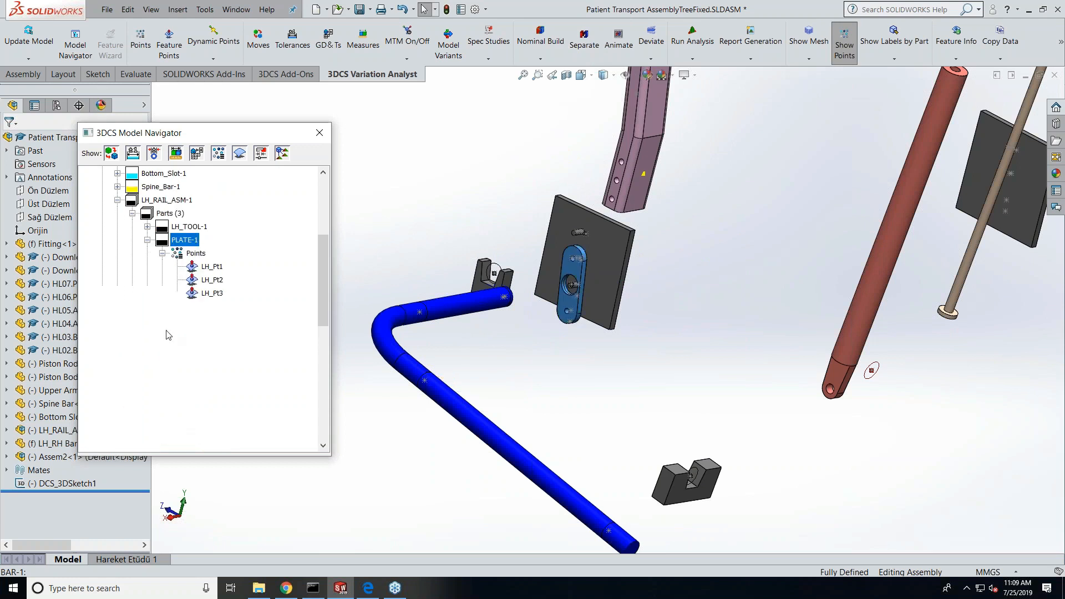
pyautogui.scroll(-3)
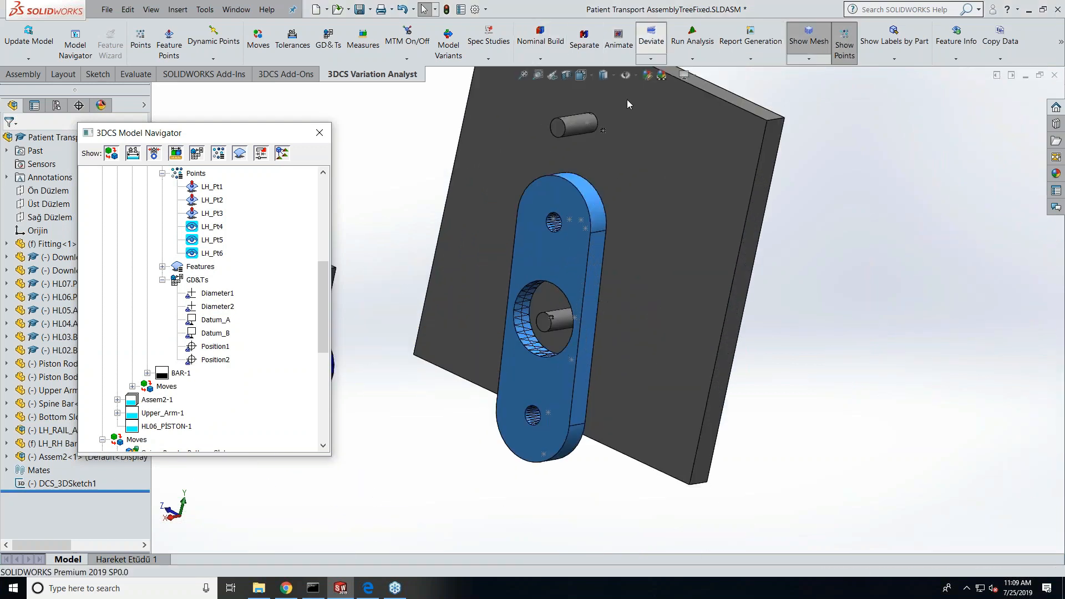
# Run Deviate to vary the plate per its GD&T callouts.
pyautogui.click(648, 41)
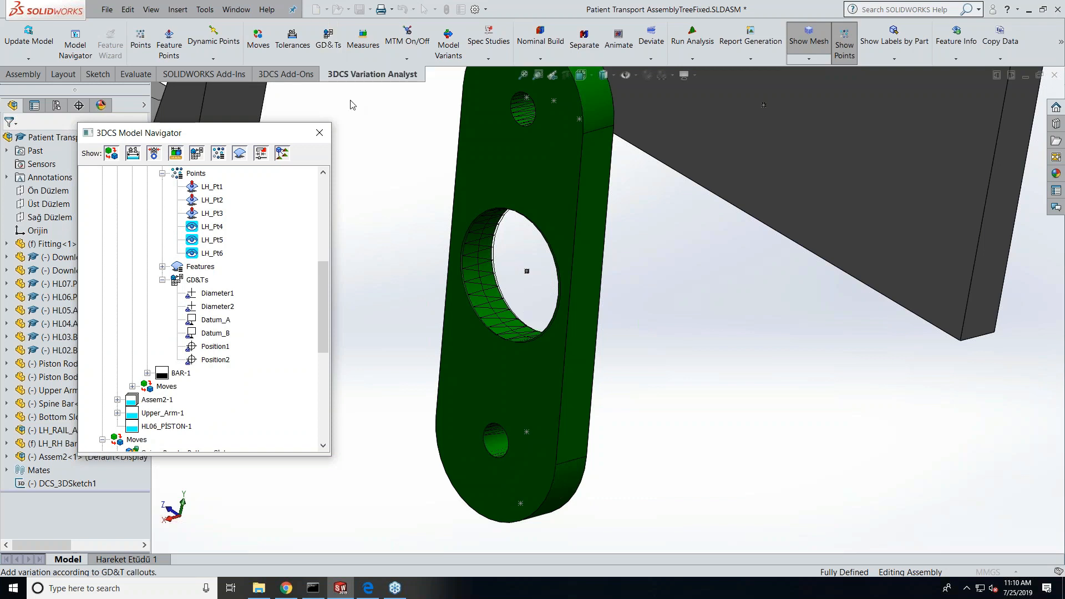
pyautogui.moveTo(440, 244)
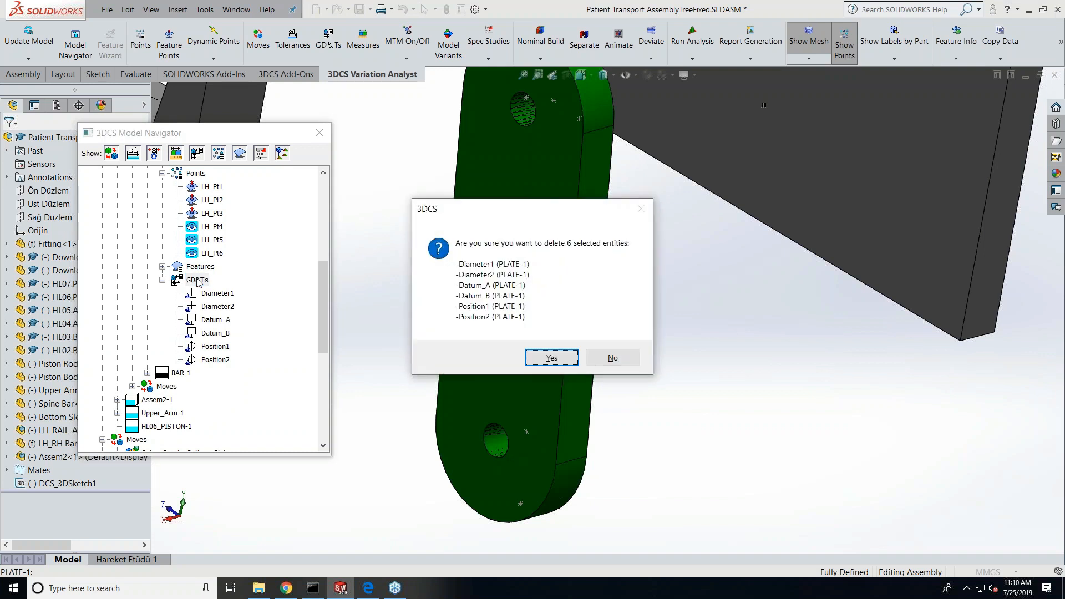
# Delete the plate's six GD&T entities and open PLATE.SLDPRT's MBD annotations.
pyautogui.click(551, 358)
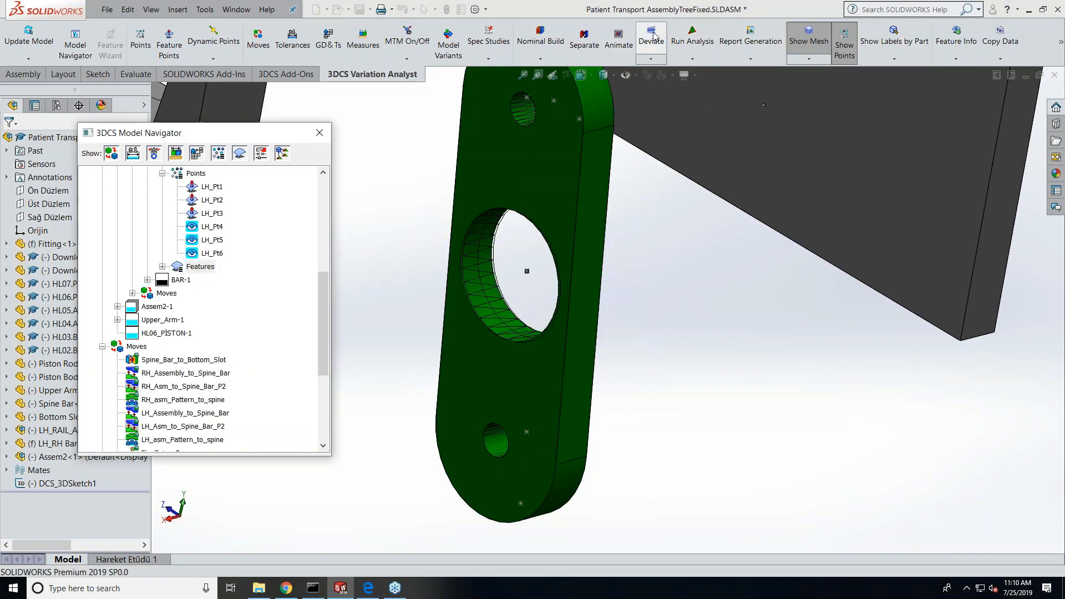
pyautogui.click(650, 39)
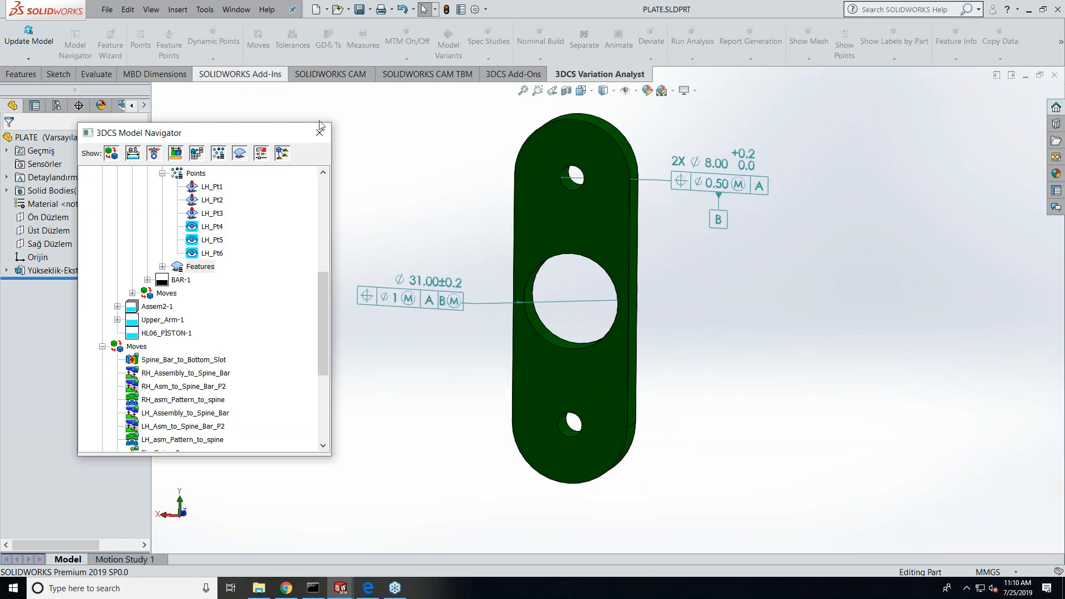
pyautogui.moveTo(200, 110)
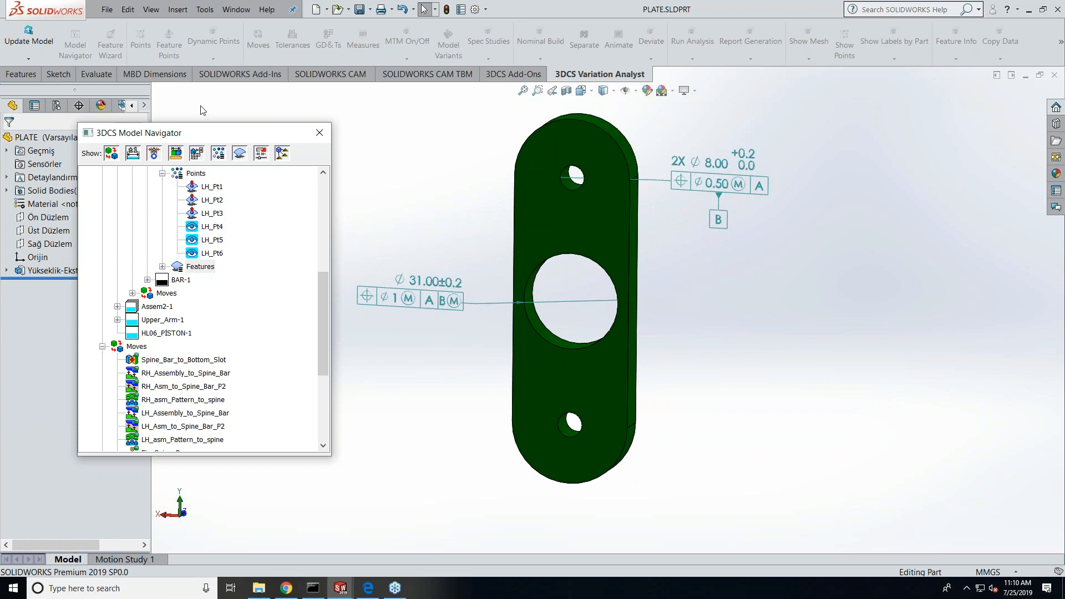
# Review the MBD Dimensions tab, then switch back to Patient Transport AssemblyTreeFixed.SLDASM.
pyautogui.click(157, 74)
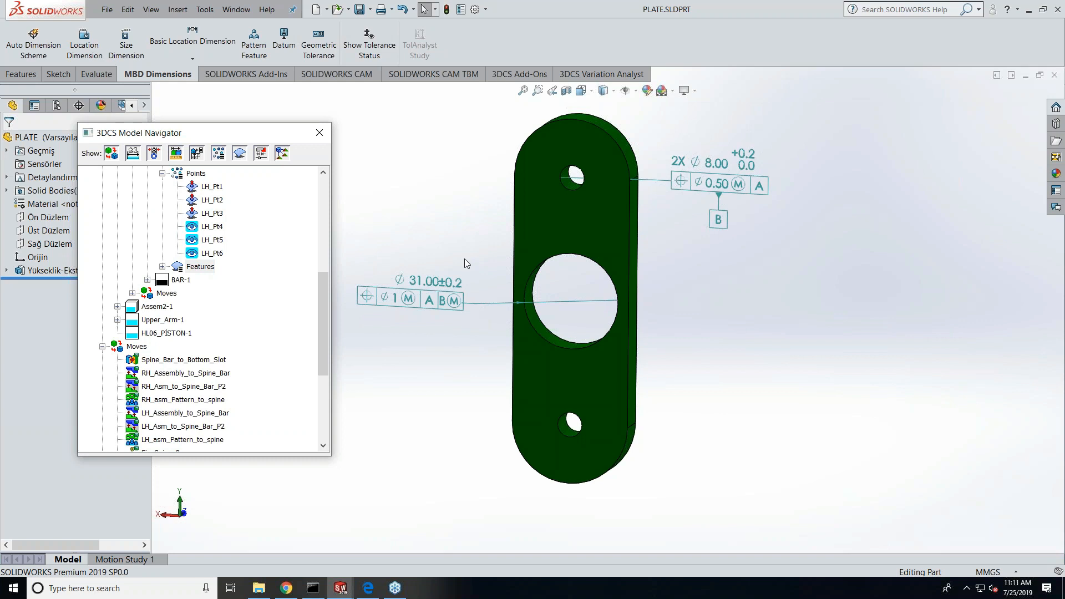
pyautogui.moveTo(494, 266)
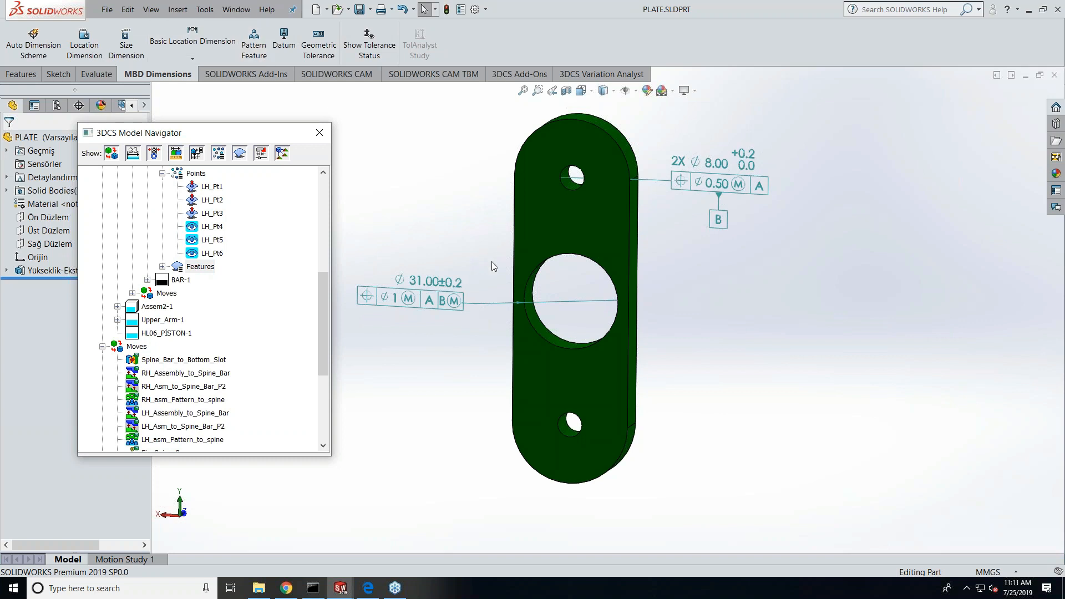
pyautogui.moveTo(236, 10)
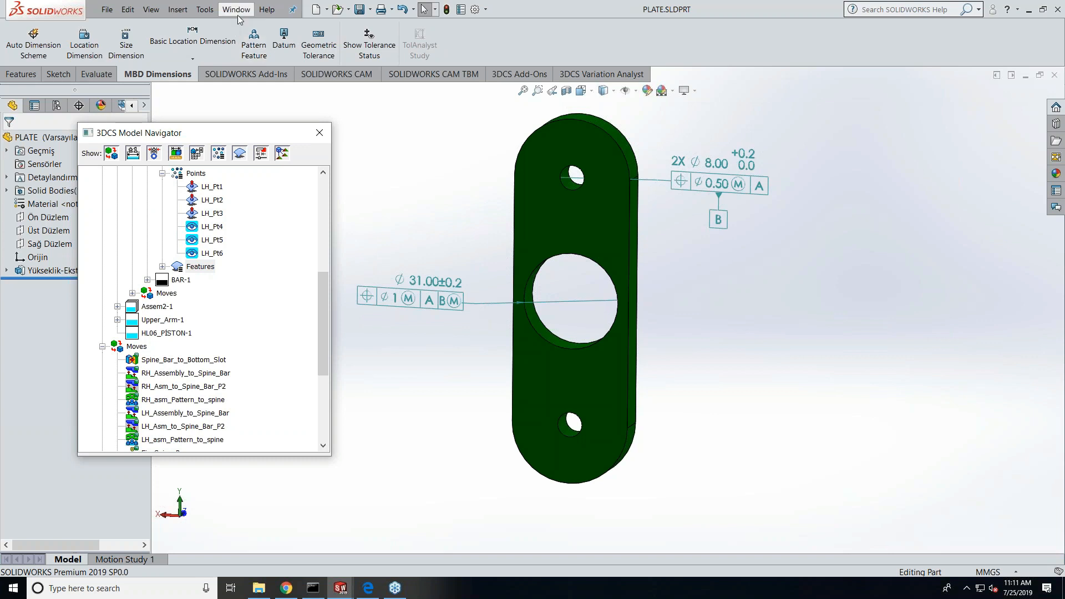
pyautogui.click(235, 9)
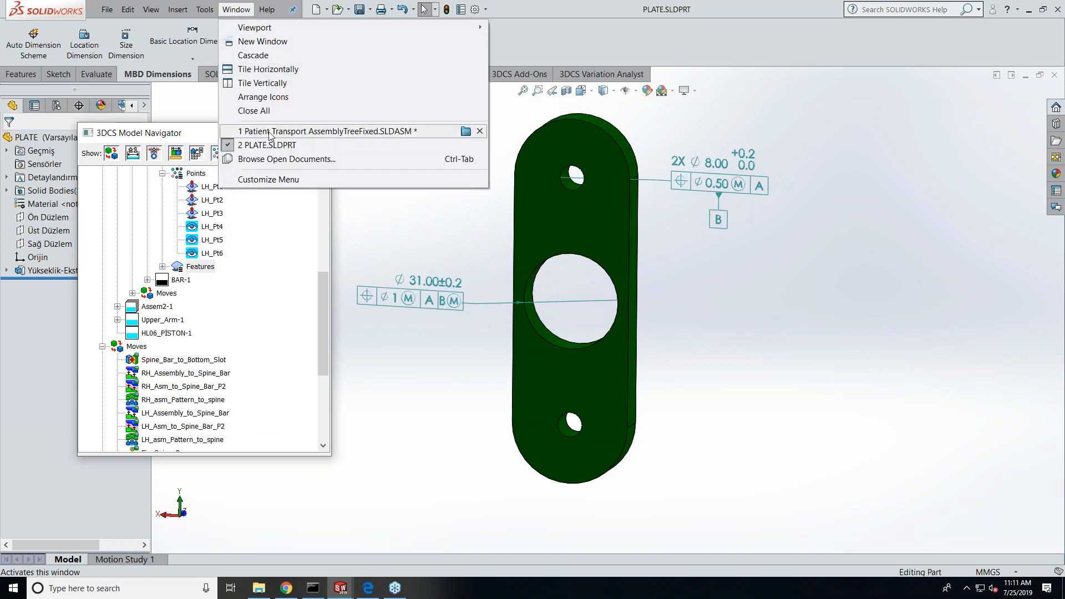
pyautogui.click(326, 131)
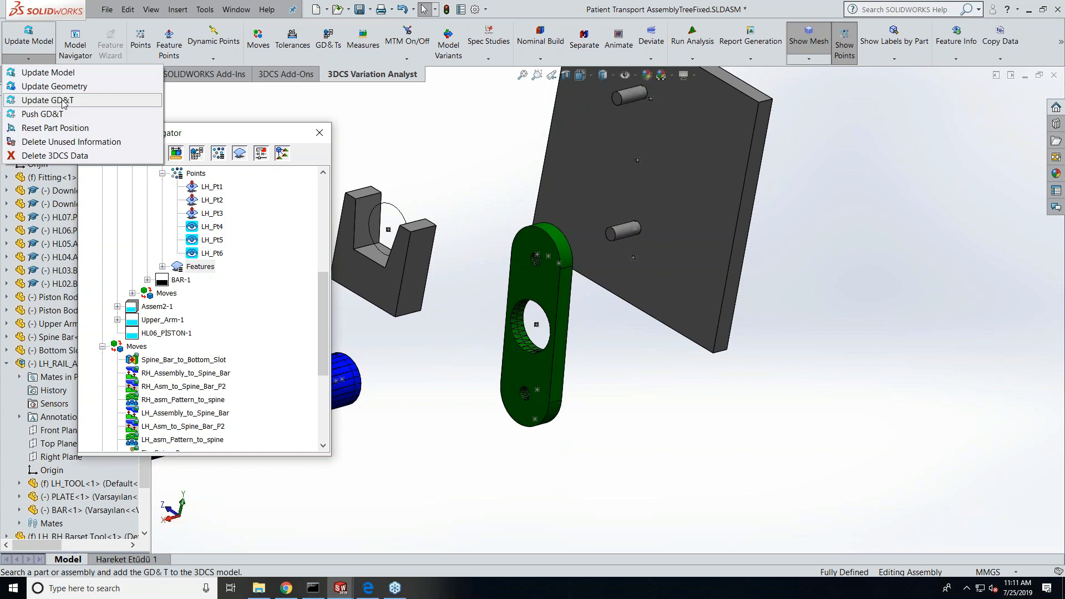
# Extract the plate's six GD&T callouts via Update GD&T, picking the plate component.
pyautogui.click(46, 100)
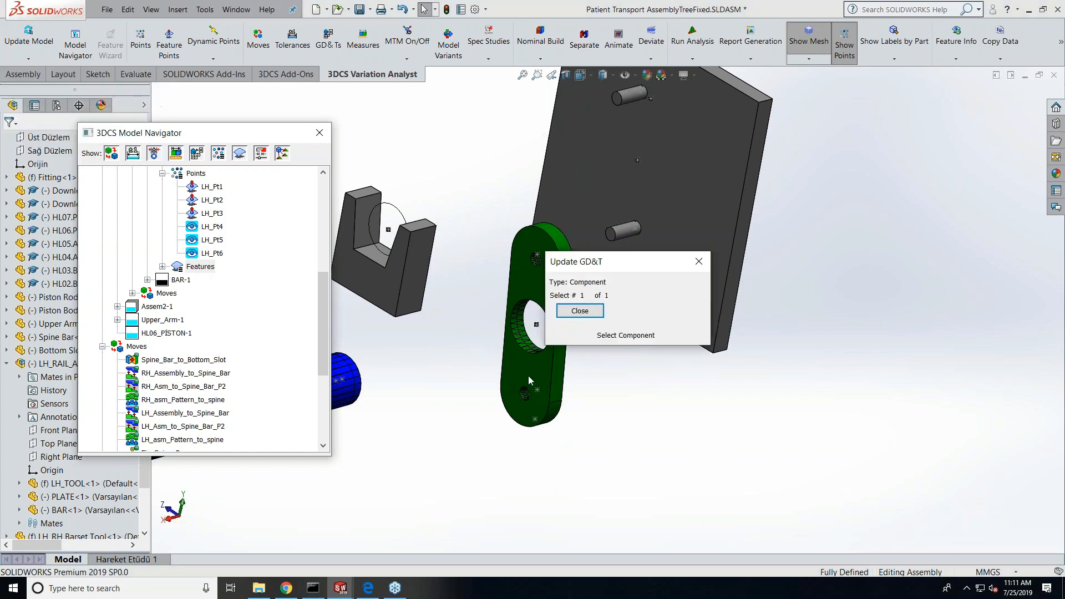
pyautogui.click(578, 310)
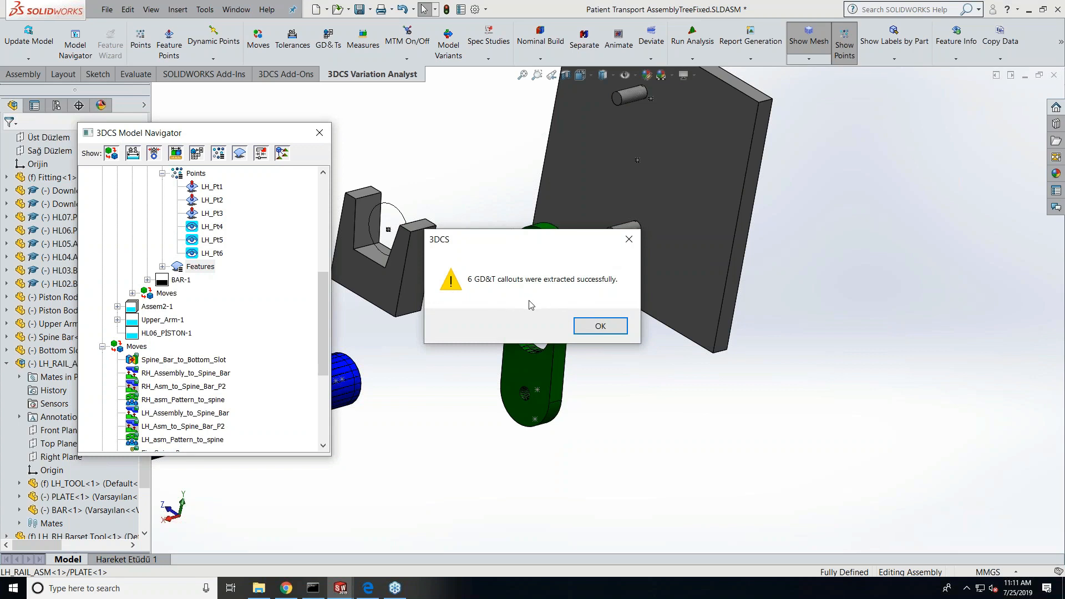
pyautogui.moveTo(555, 370)
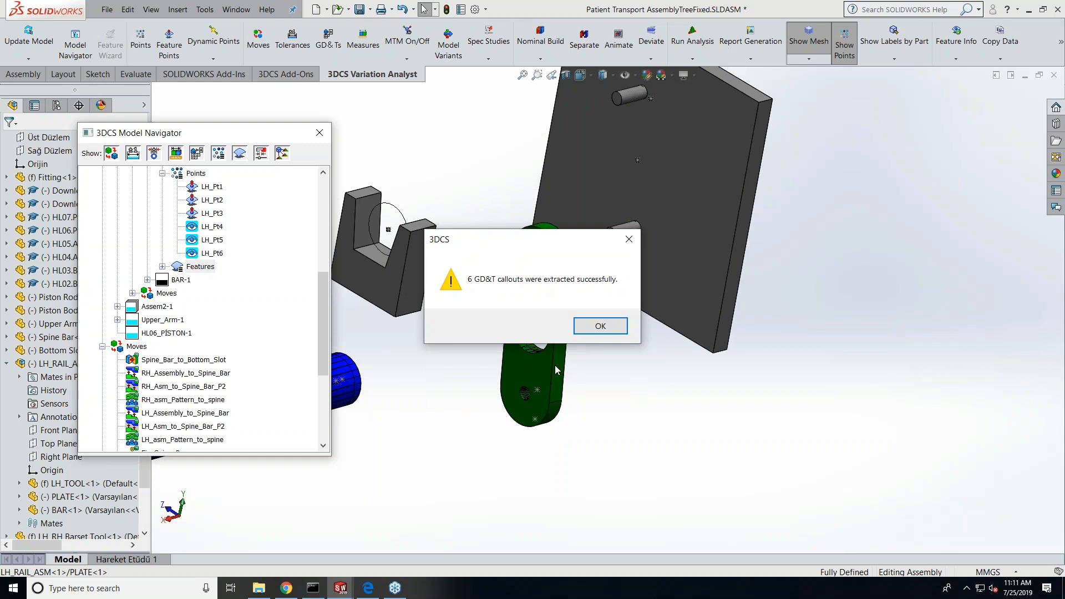
pyautogui.moveTo(557, 372)
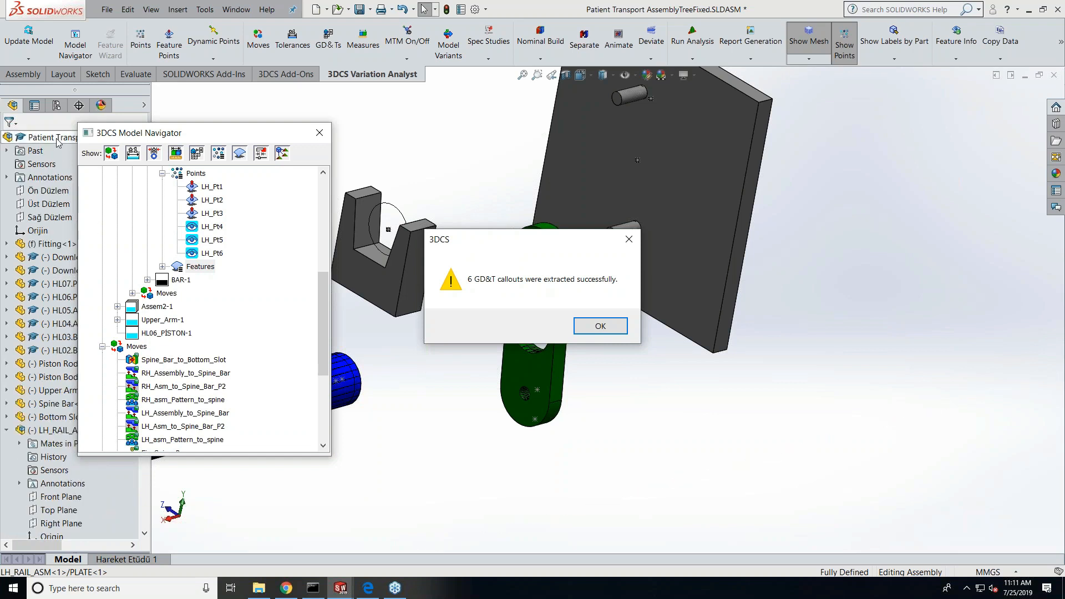
pyautogui.moveTo(45, 168)
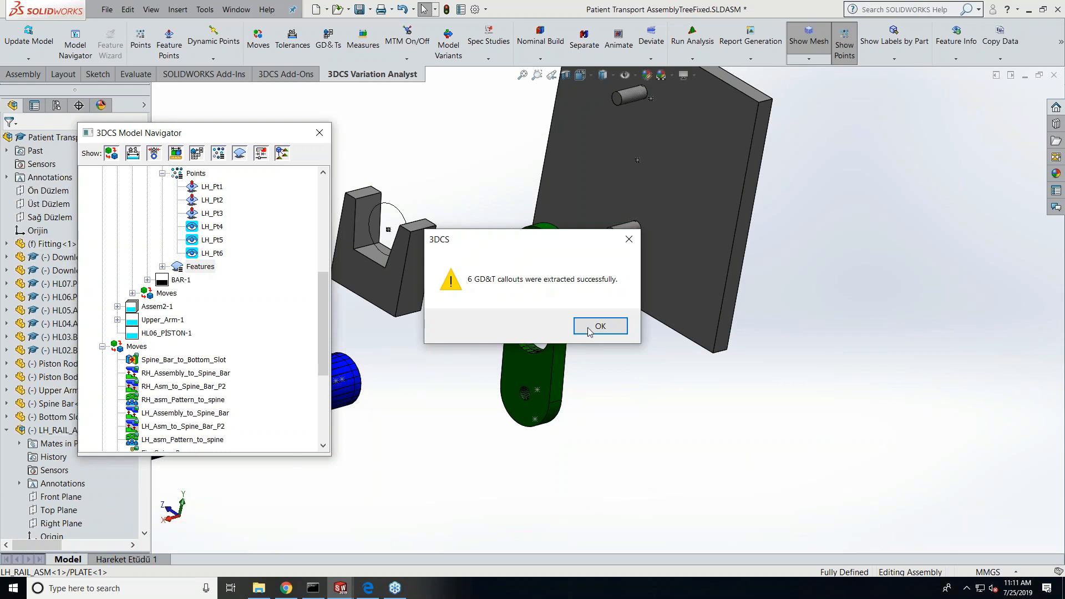
pyautogui.click(600, 326)
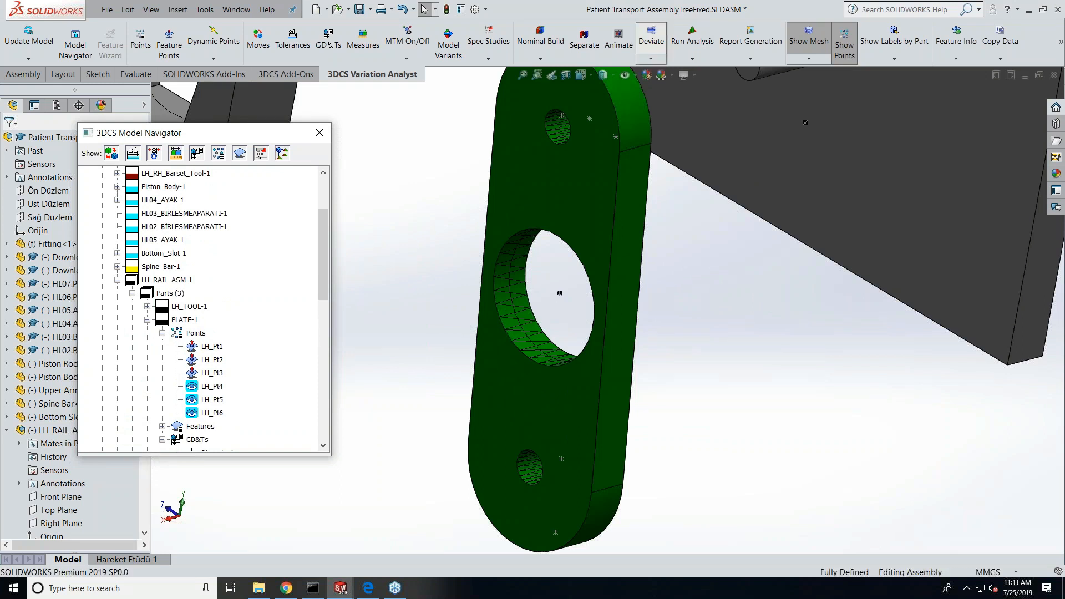
# Stop deviating the assembly after the plate's re-extracted GD&Ts take effect.
pyautogui.click(650, 37)
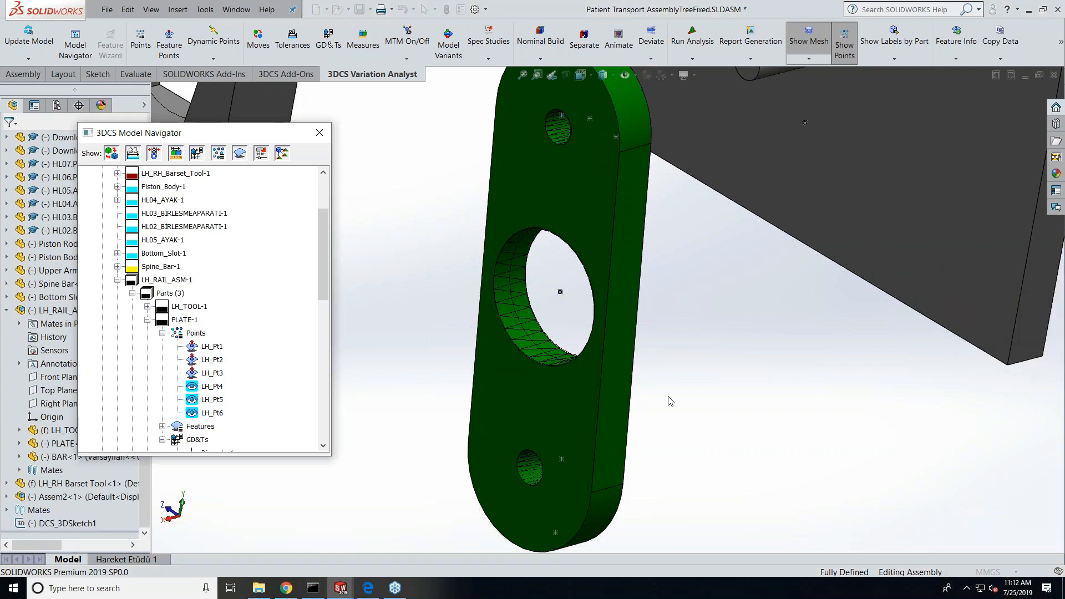
pyautogui.moveTo(510, 396)
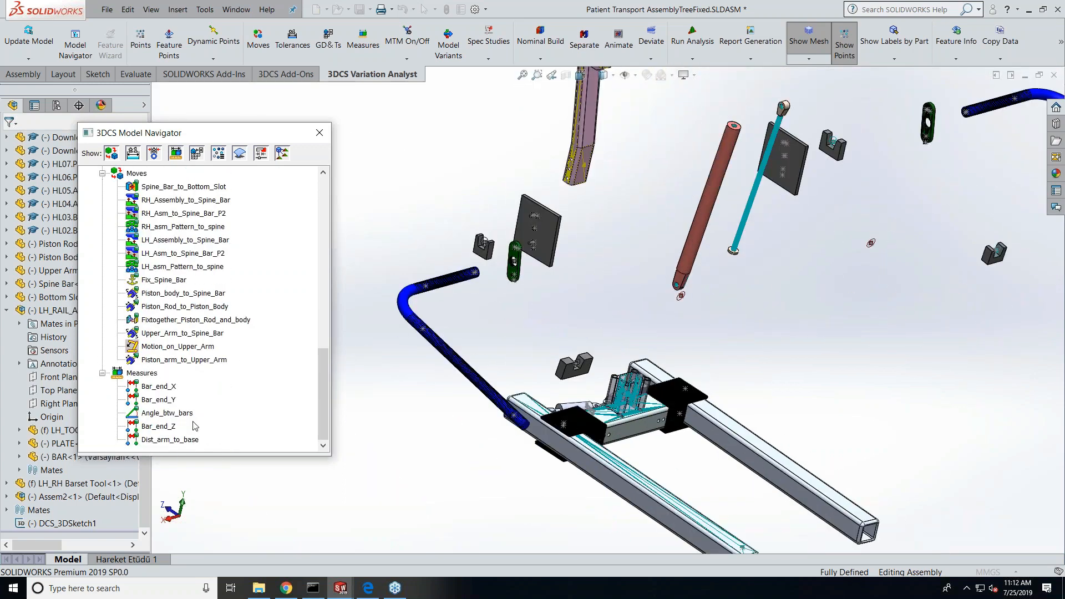
# Expand PLATE-1's GD&Ts node to list Diameter1, Diameter2, Datum_A, Datum_B, Position1 and Position2.
pyautogui.click(166, 413)
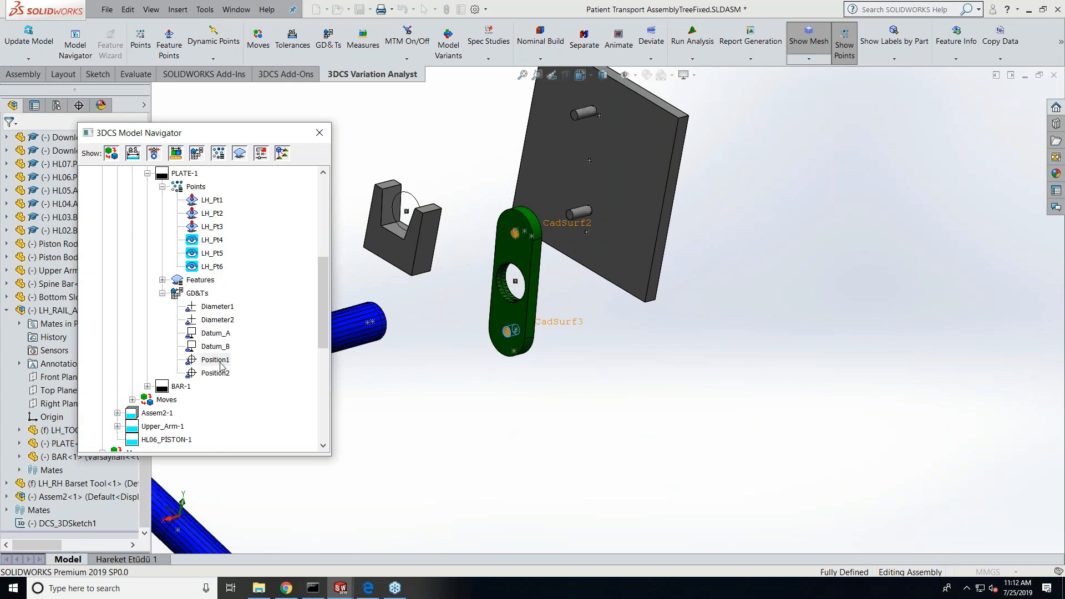
# Switch Position1's tolerance (both holes, 0.5 to datum A) to another characteristic symbol.
pyautogui.doubleClick(215, 359)
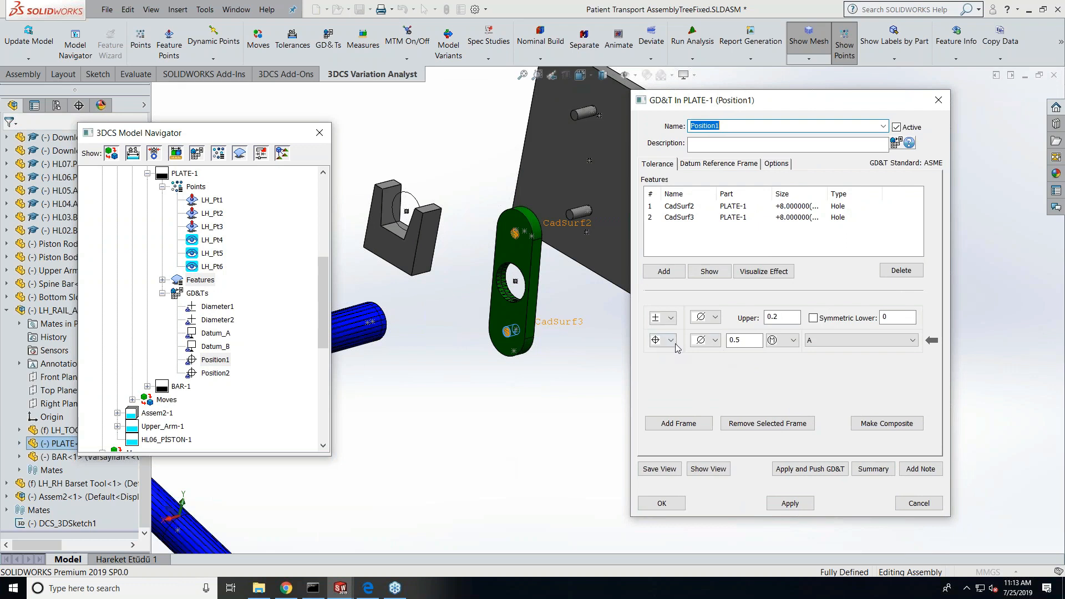
pyautogui.click(671, 340)
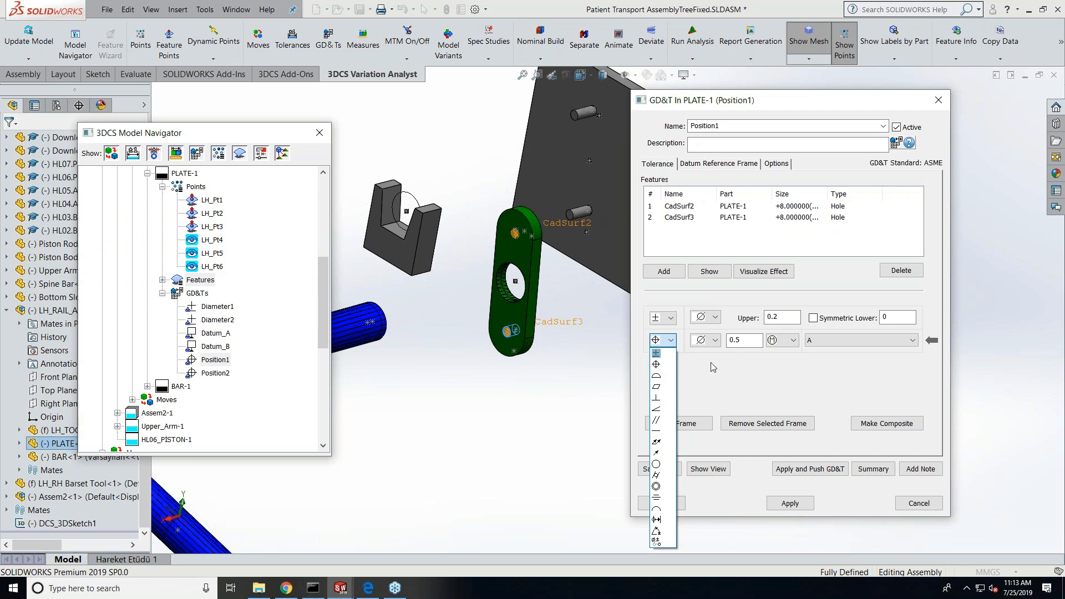
pyautogui.moveTo(726, 377)
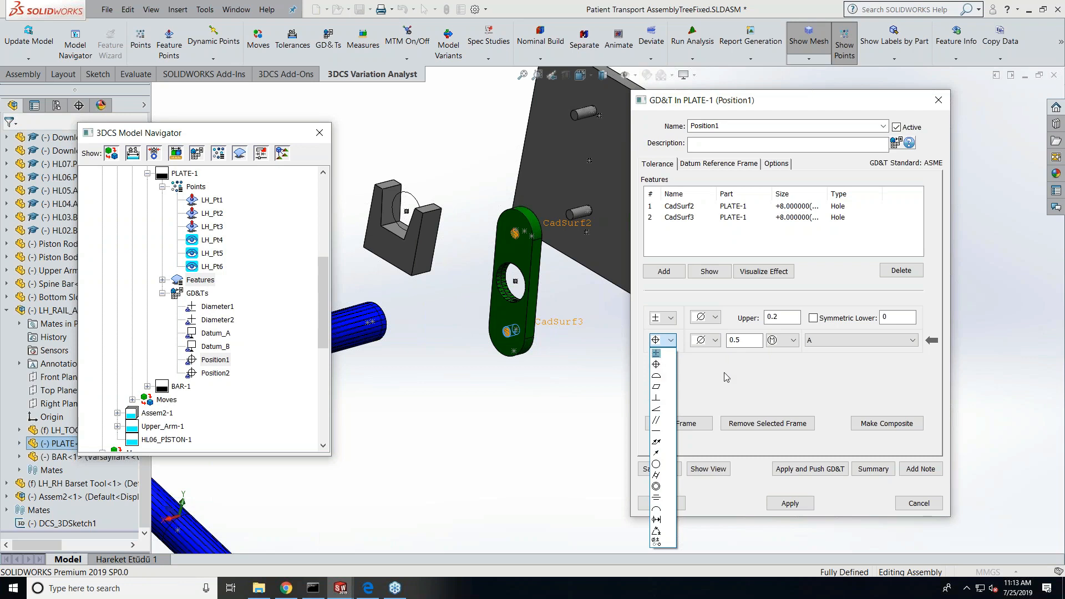
pyautogui.moveTo(734, 523)
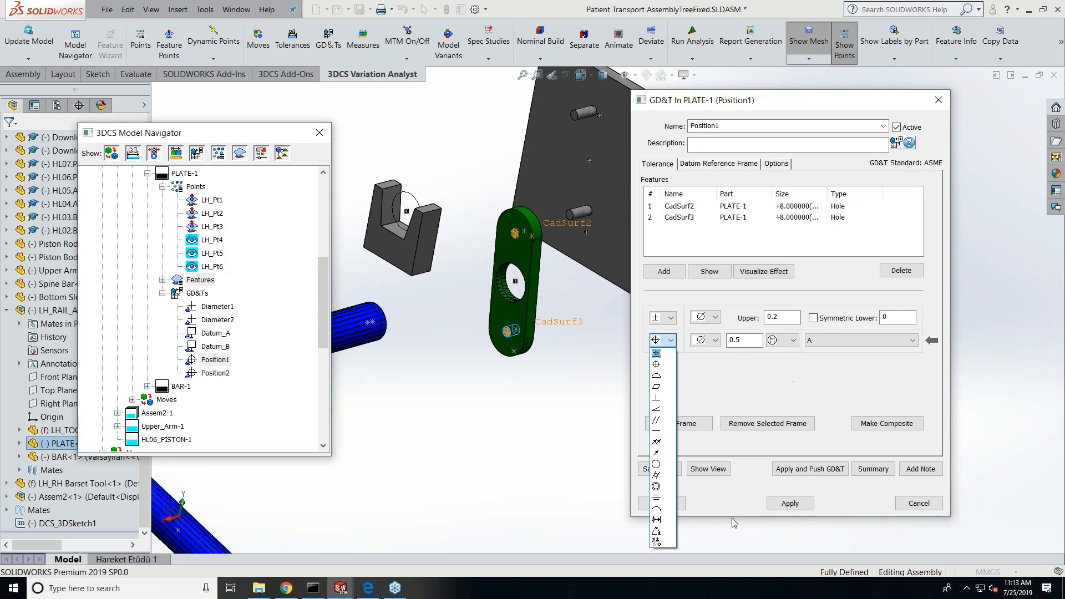
pyautogui.click(657, 352)
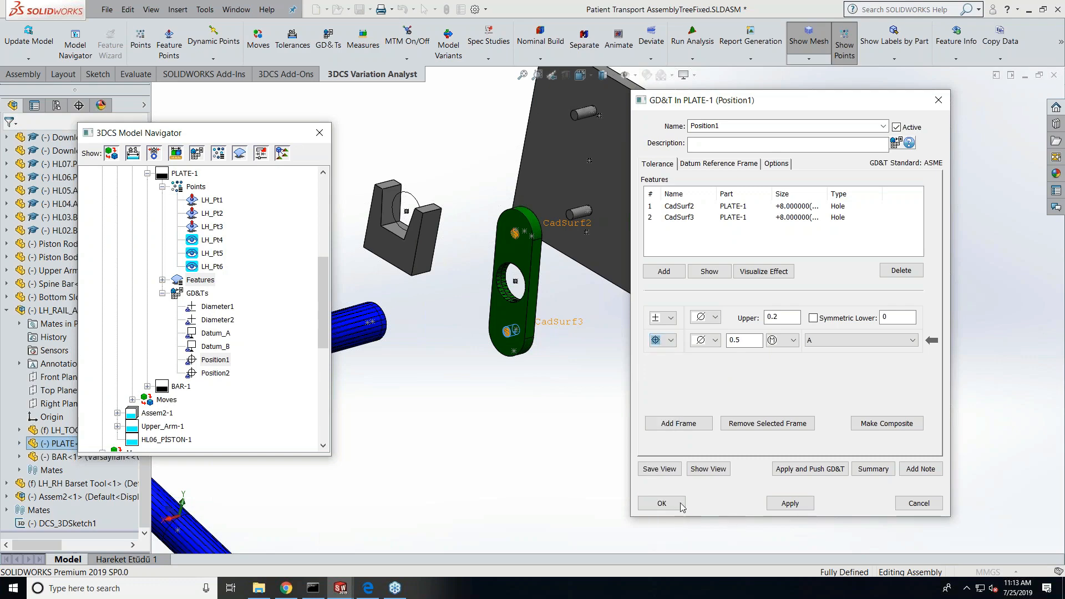